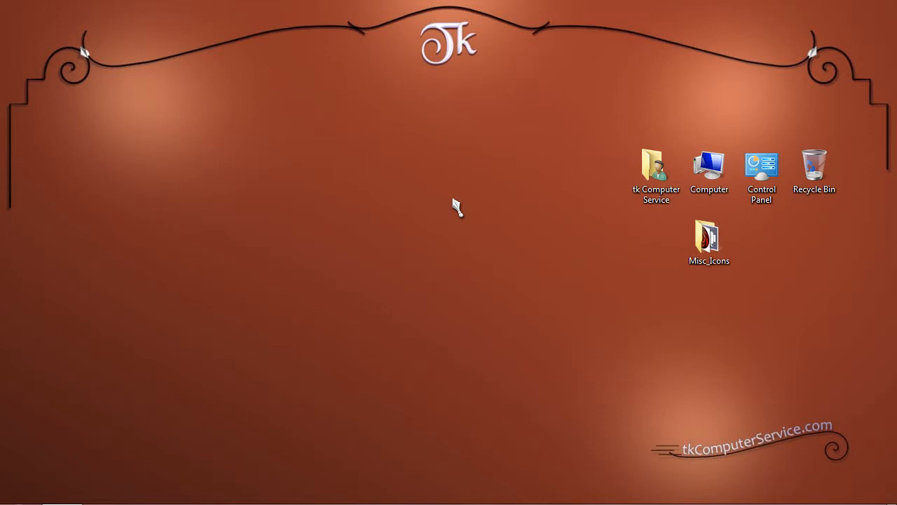
mouse_move(203, 498)
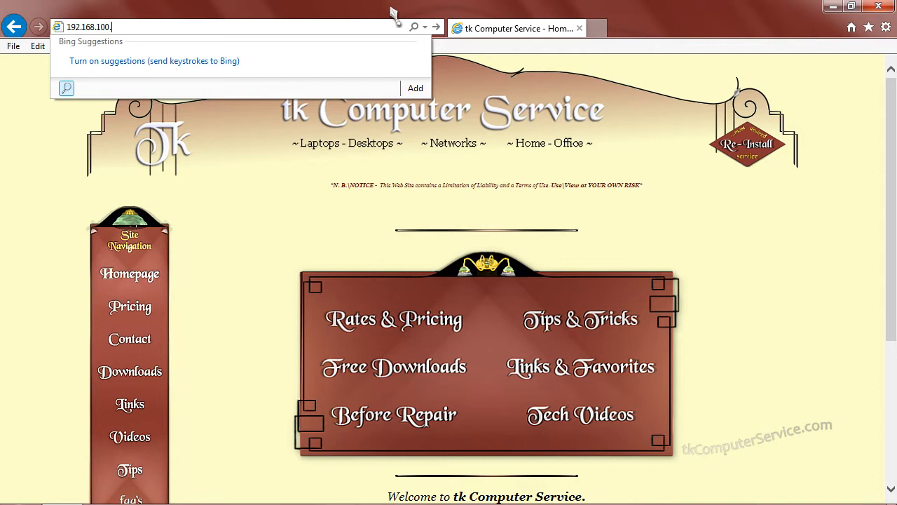
Navigate to the cable modem's page at 192.168.100.1
text(1/)
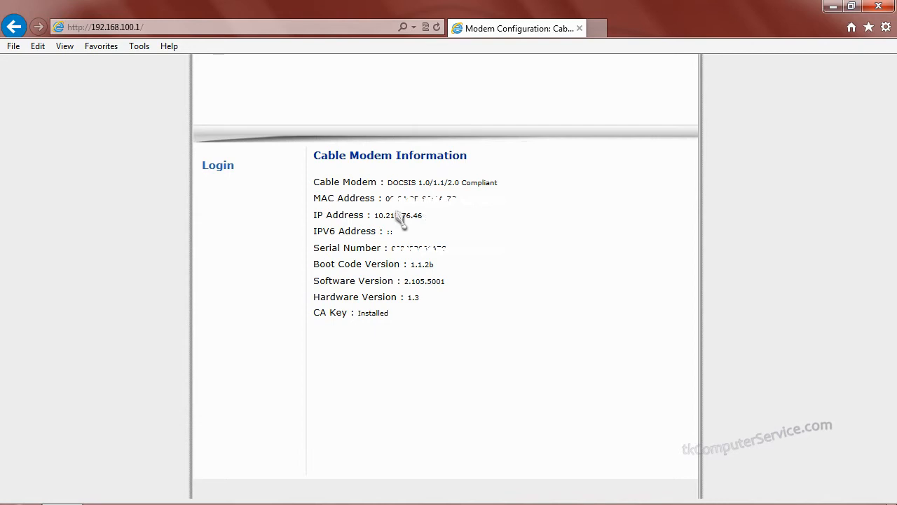
mouse_move(219, 165)
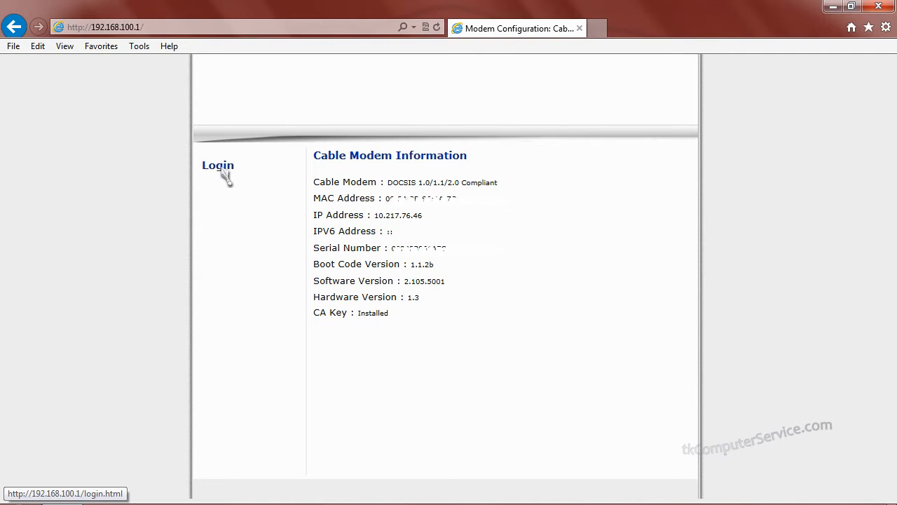
click(219, 166)
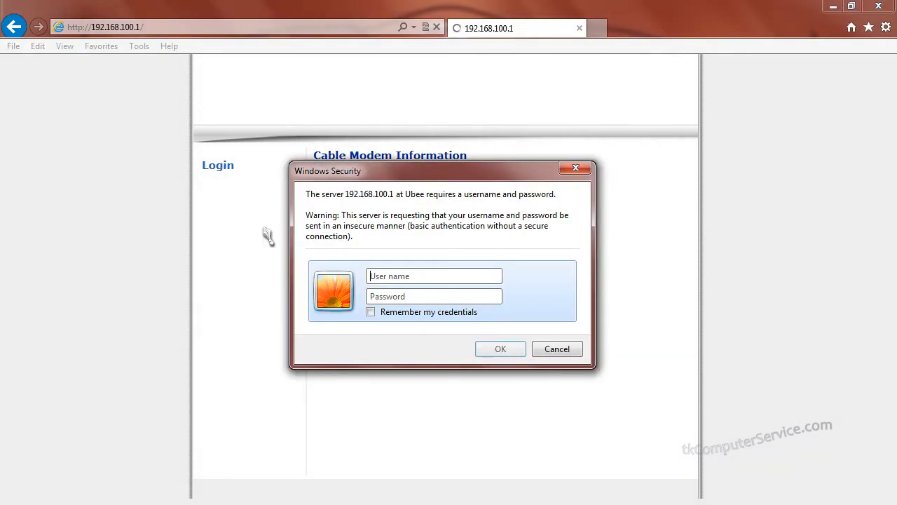
click(500, 348)
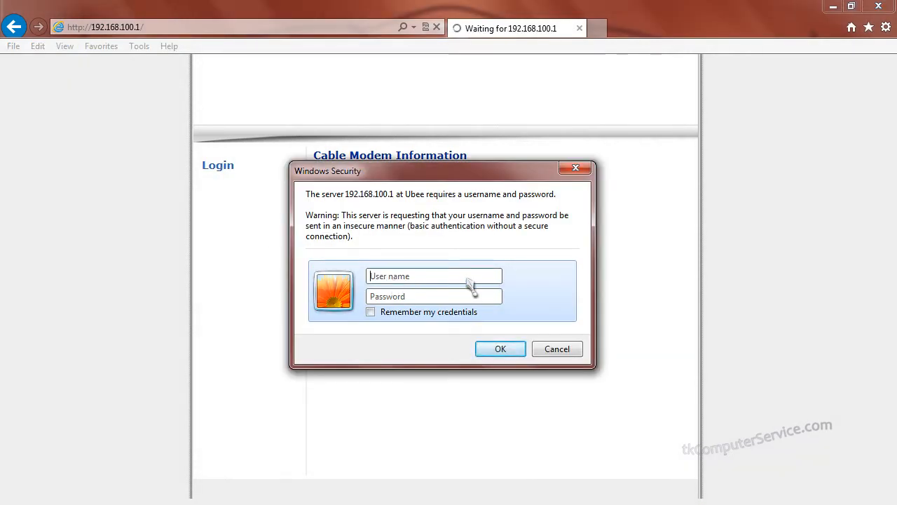
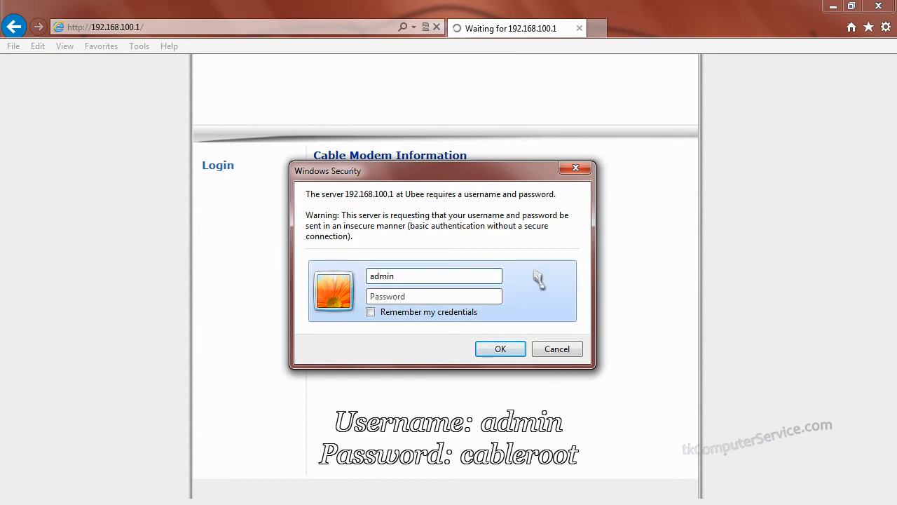
mouse_move(522, 275)
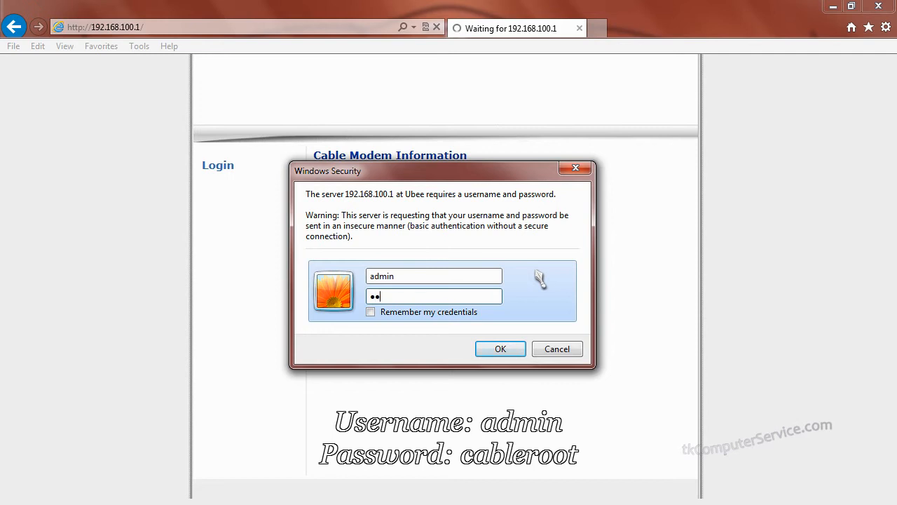
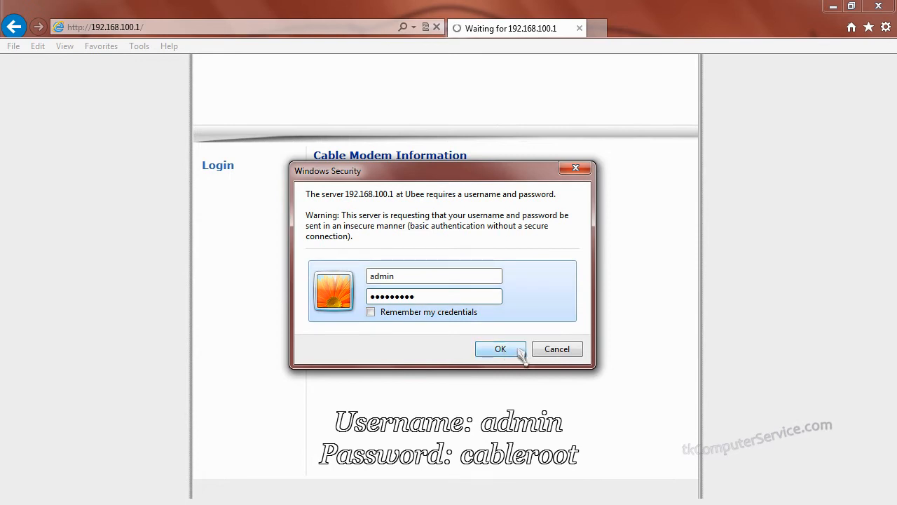
click(501, 349)
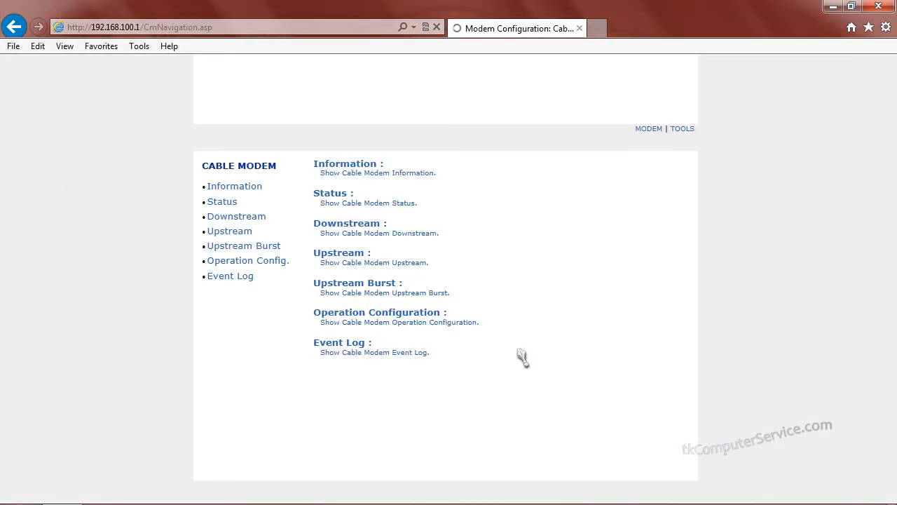
mouse_move(256, 154)
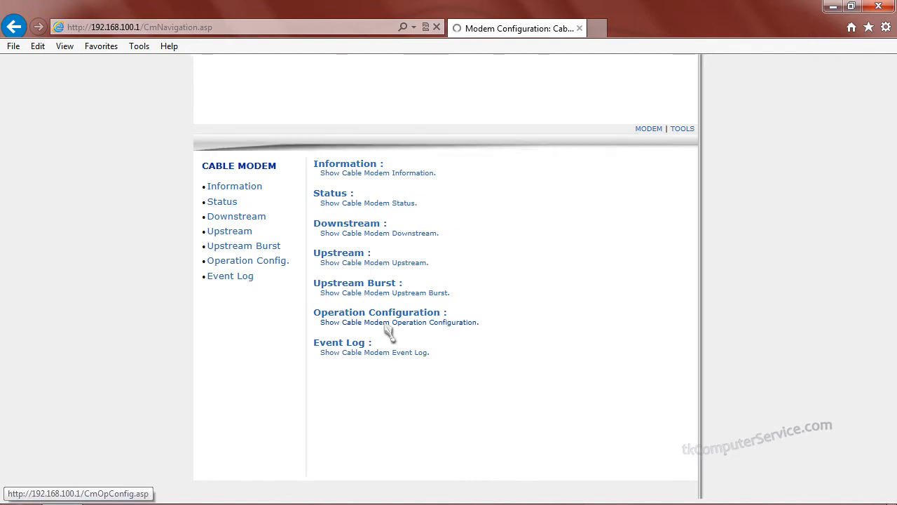
mouse_move(234, 185)
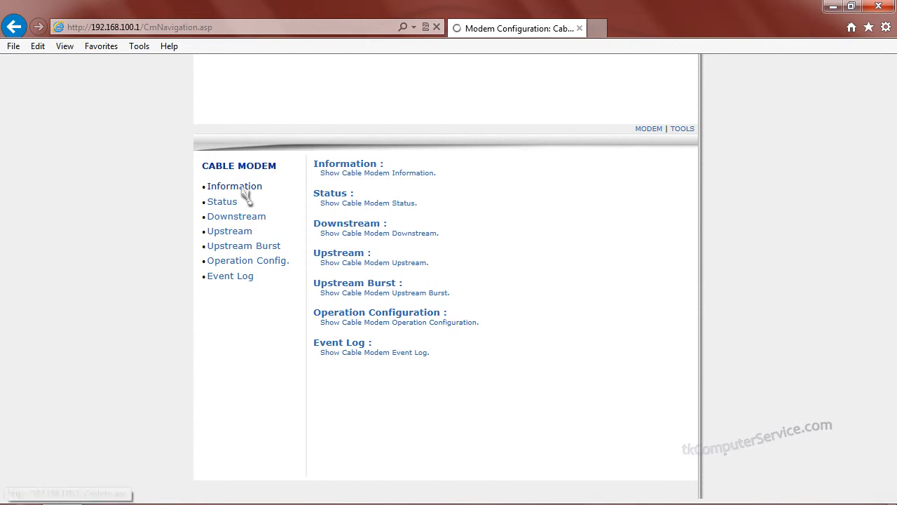
View the Information, Status, Upstream, Upstream Burst and Operation Config pages, ending on Event Log
click(235, 185)
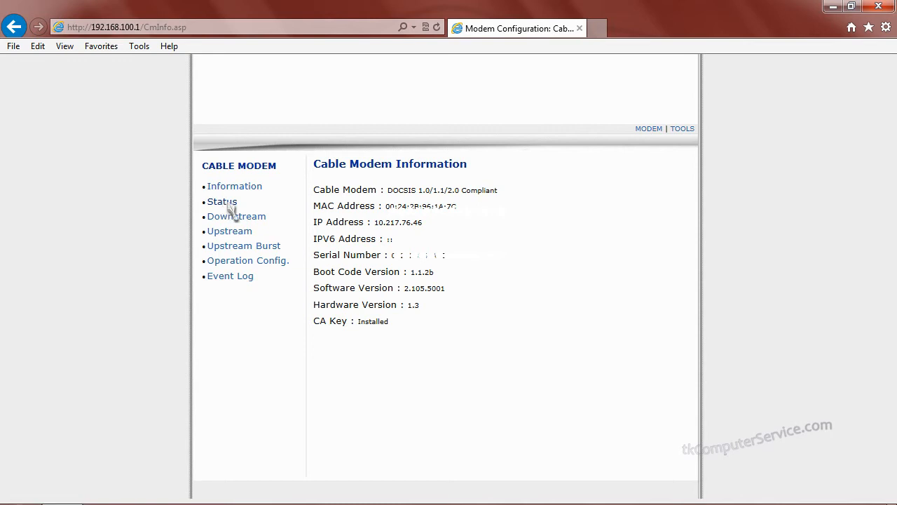
click(221, 202)
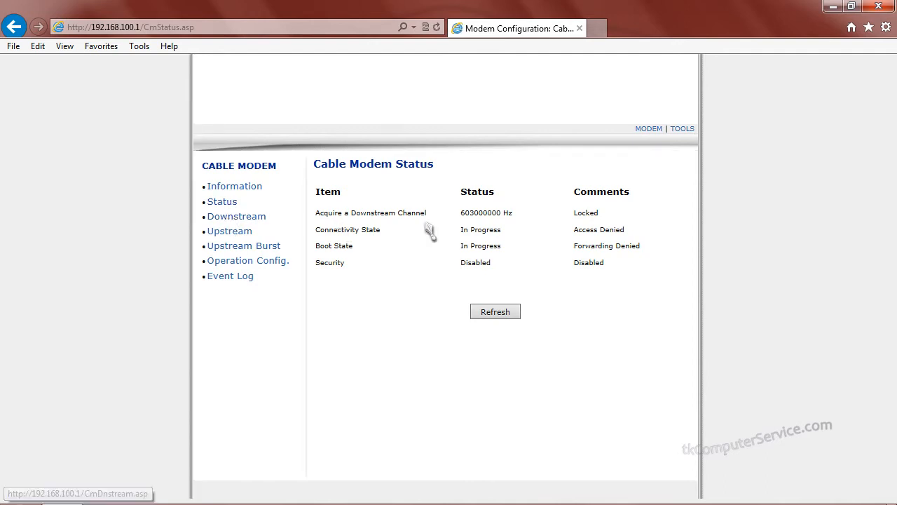
mouse_move(605, 224)
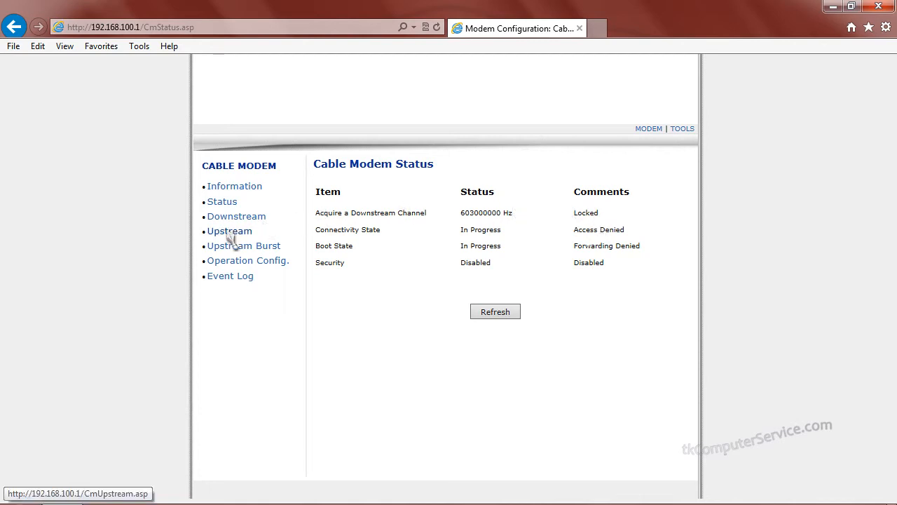
click(230, 230)
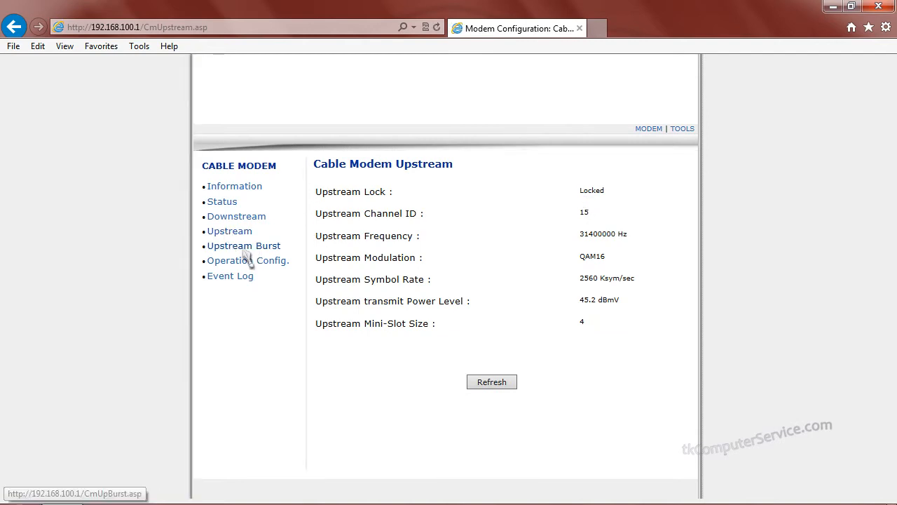
click(244, 246)
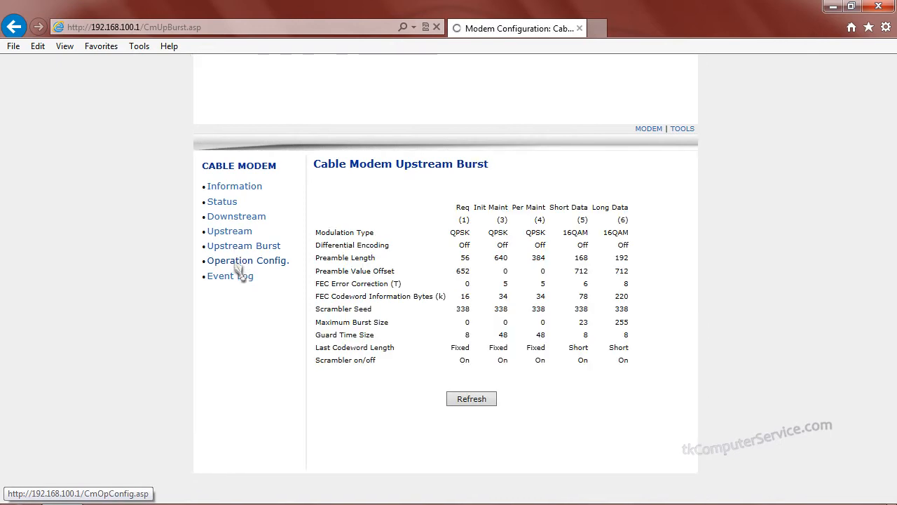
click(247, 259)
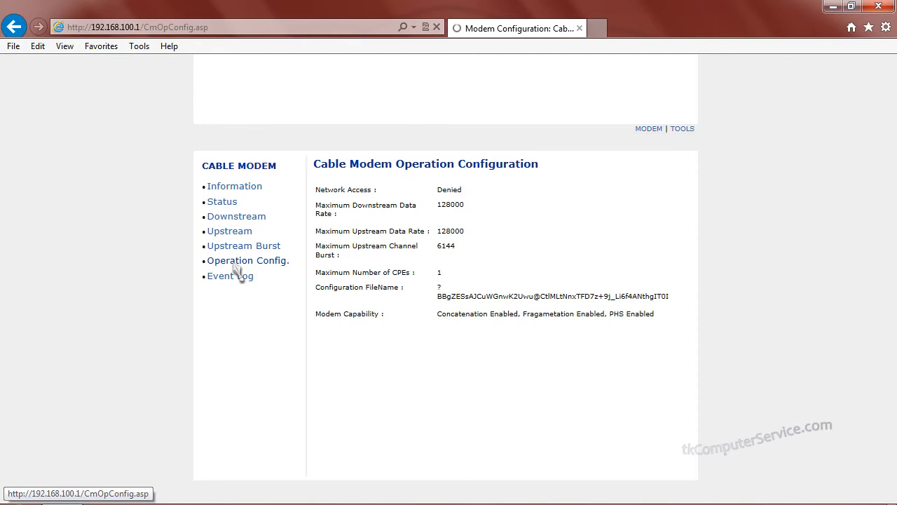
mouse_move(230, 274)
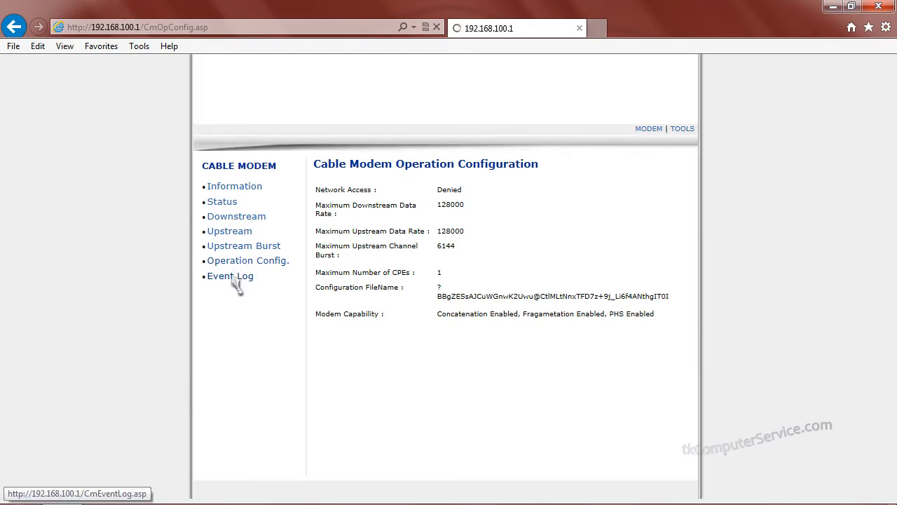
click(230, 275)
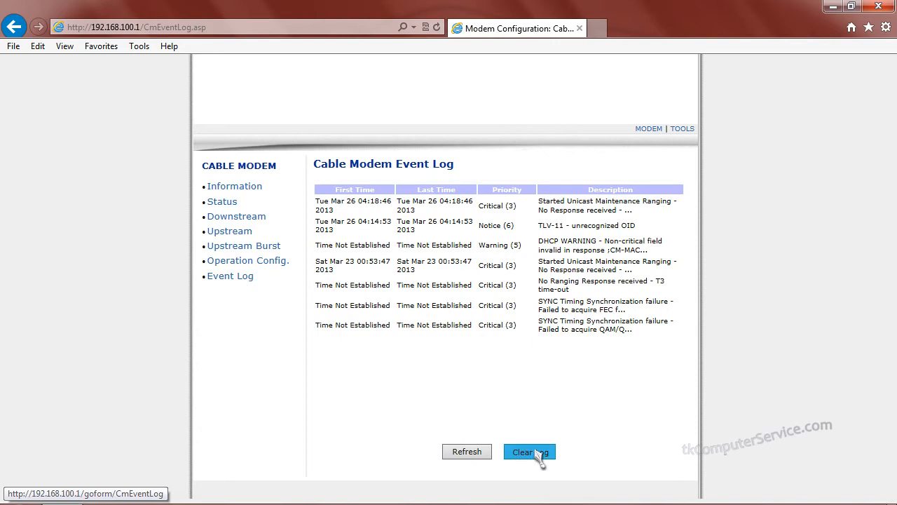
Clear all entries from the Cable Modem Event Log
click(530, 452)
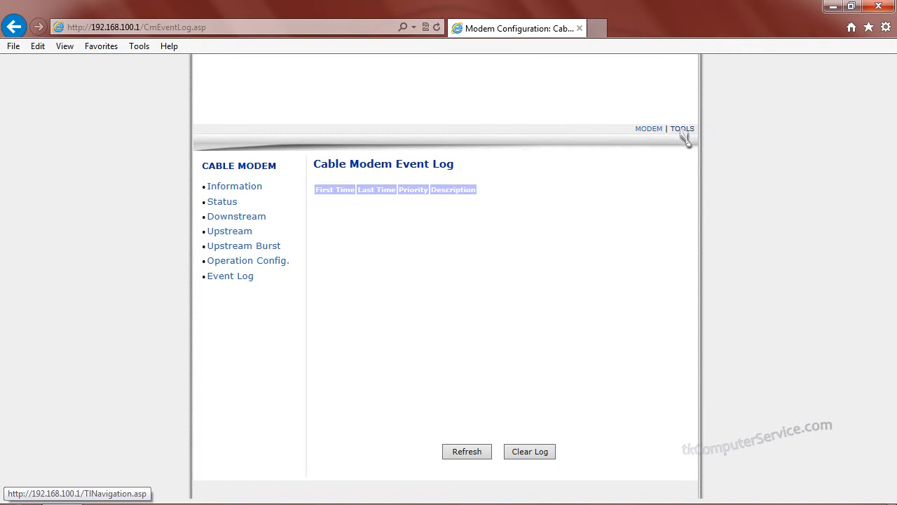
On Tools > Password, enter the old and new passwords and apply the change
click(682, 129)
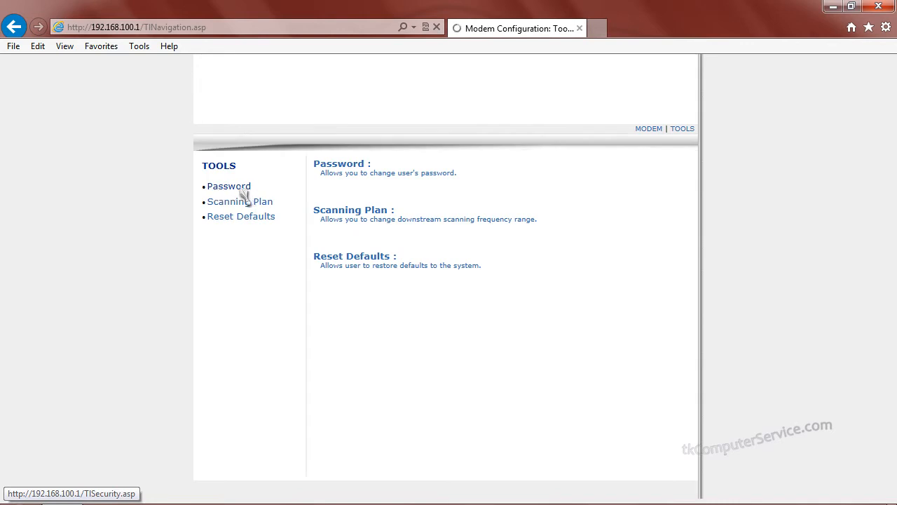
click(229, 185)
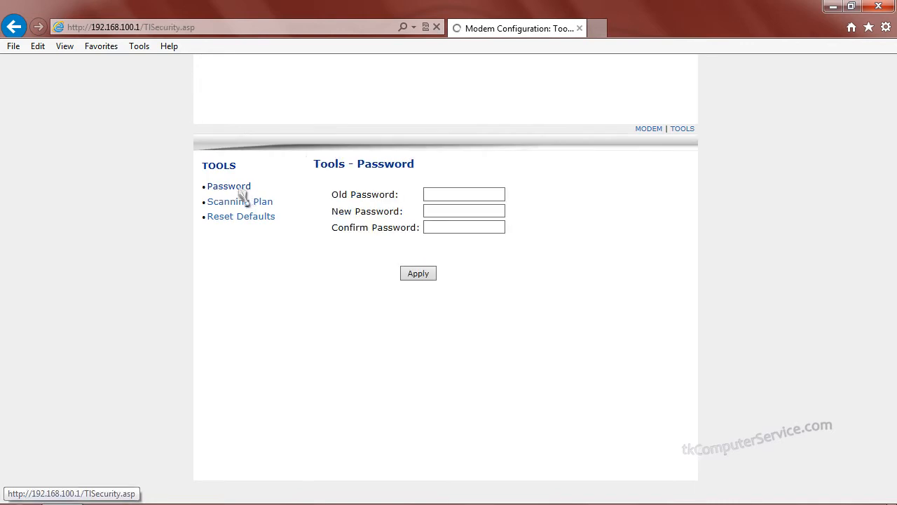
click(463, 193)
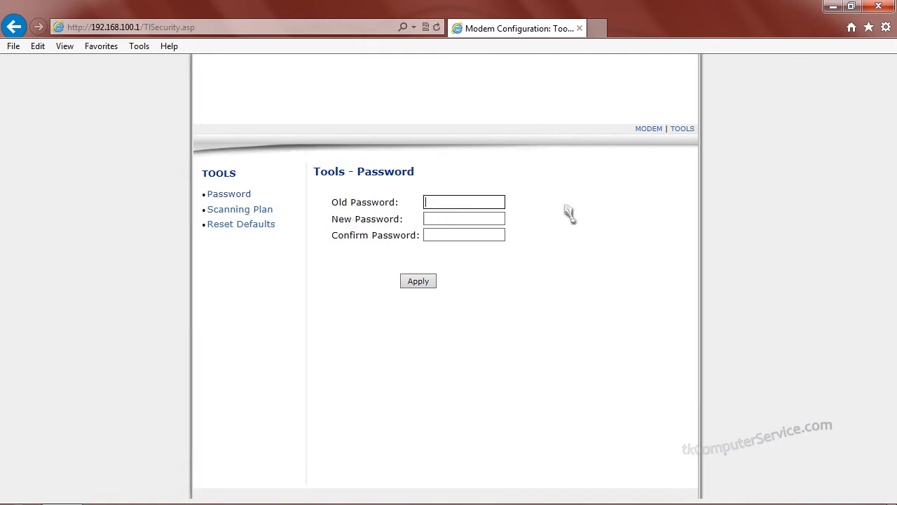
text(••)
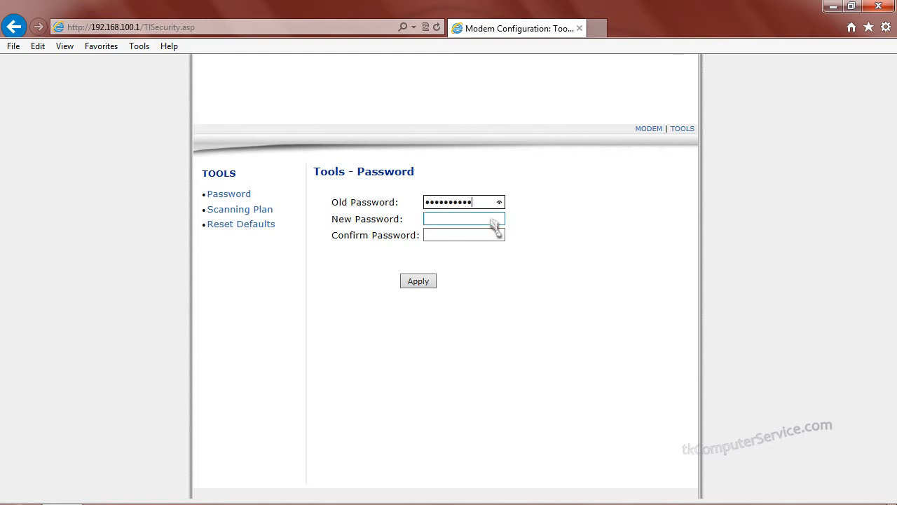
click(463, 218)
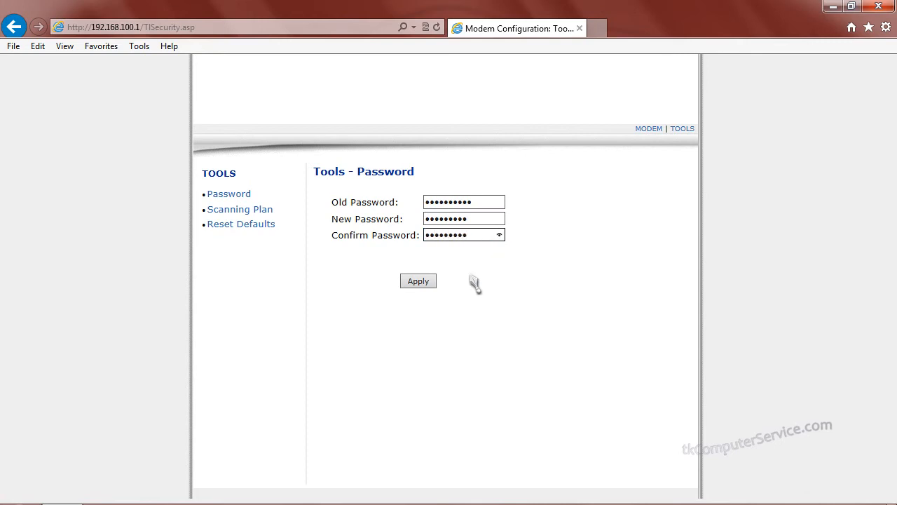
click(417, 281)
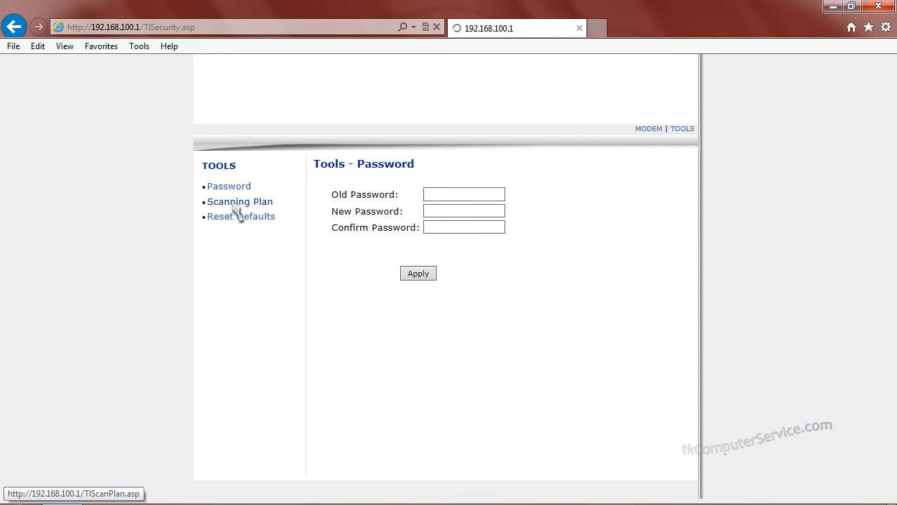
mouse_move(239, 213)
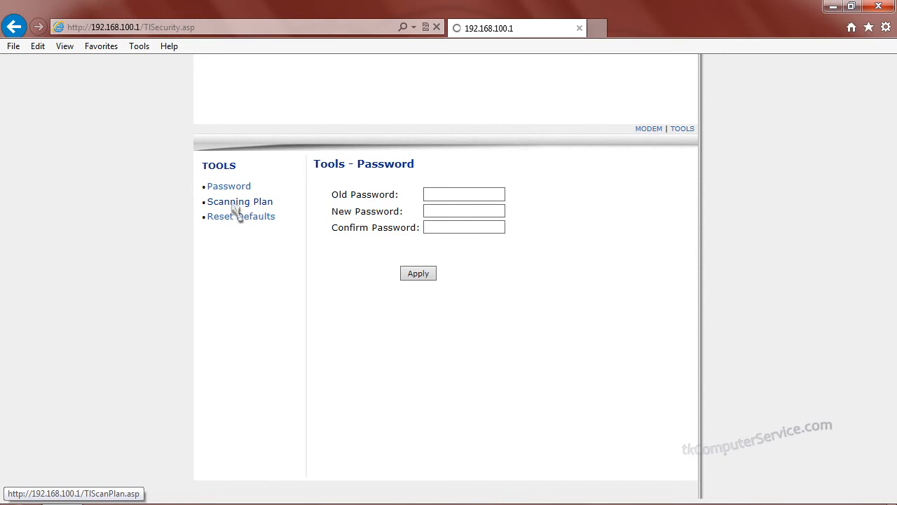
Show the Frequency Scanning Plan page from the Tools sidebar
click(240, 202)
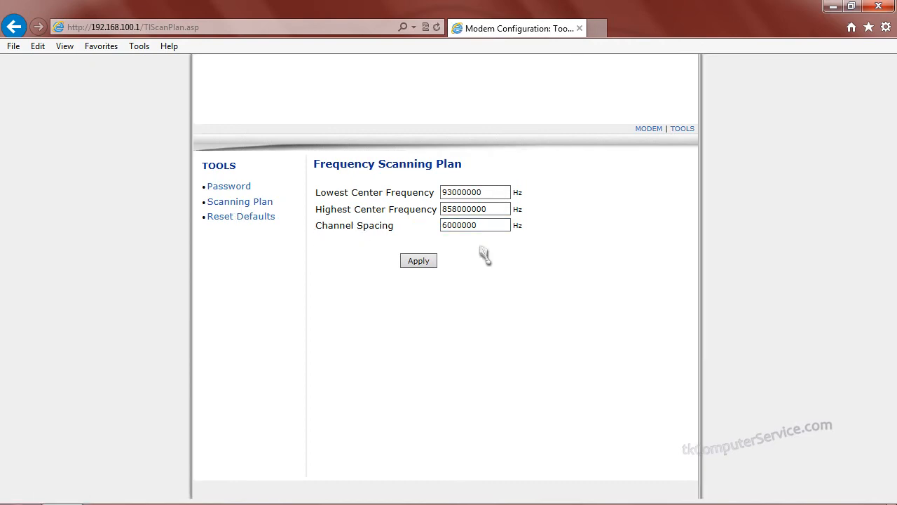
mouse_move(479, 245)
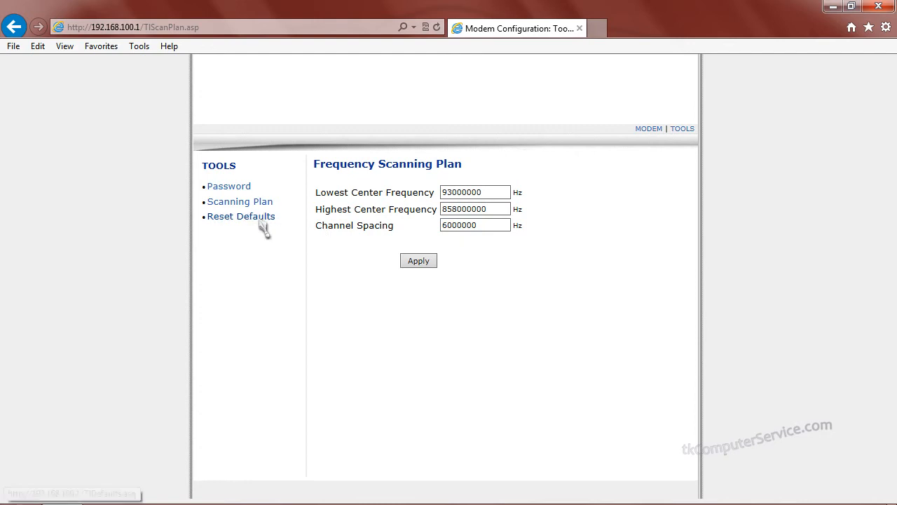
mouse_move(250, 223)
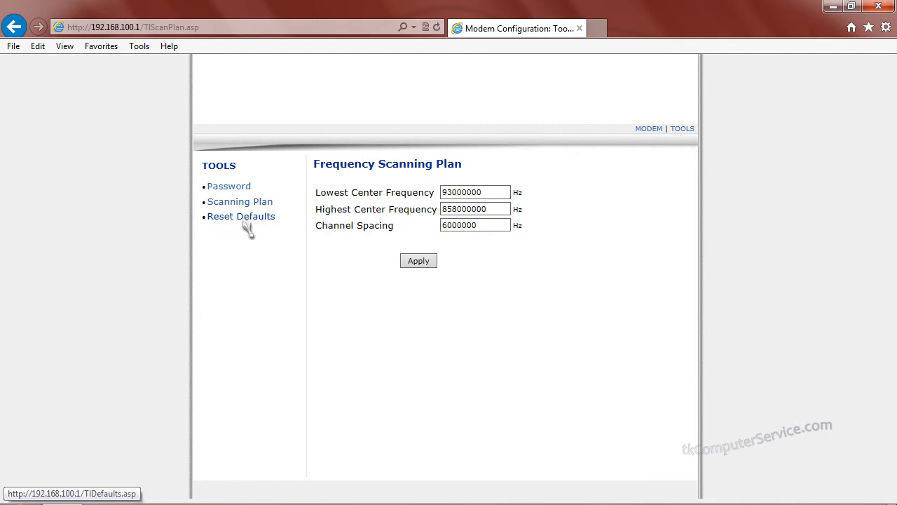
Set Restore Defaults to Yes and apply the factory reset
click(241, 216)
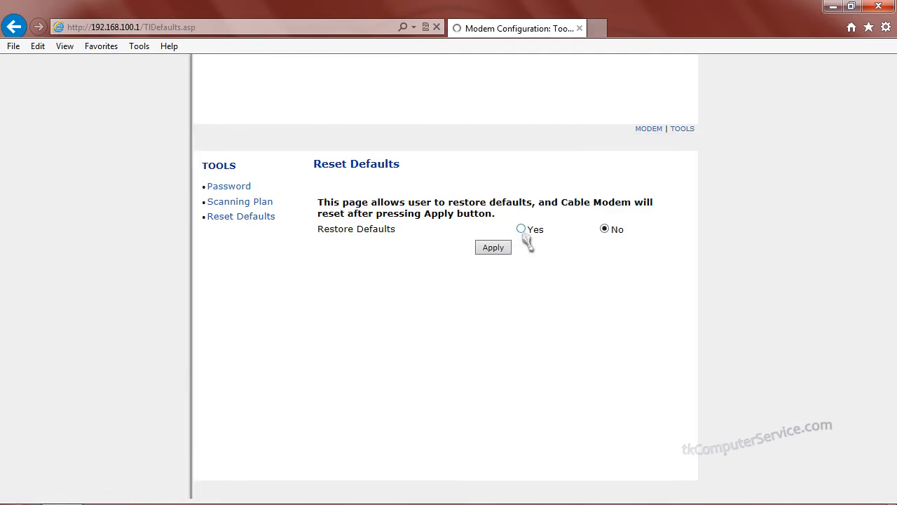
click(522, 228)
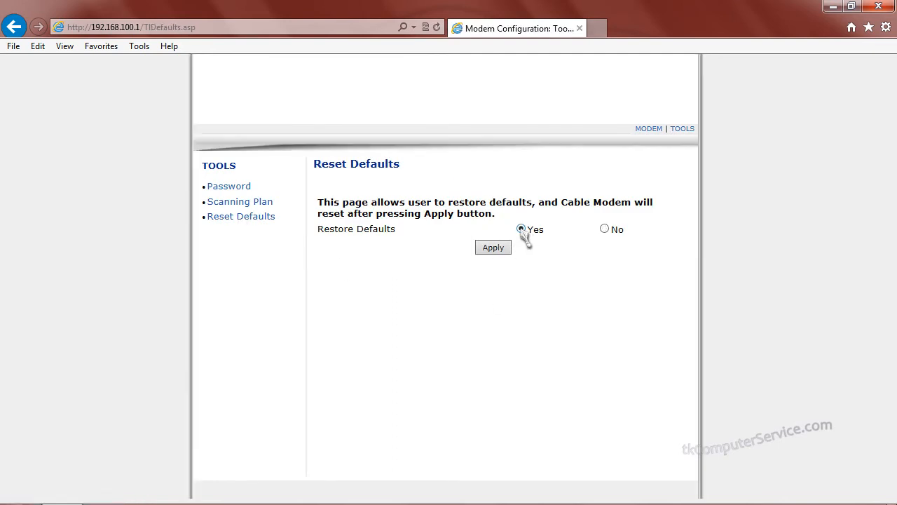
click(493, 247)
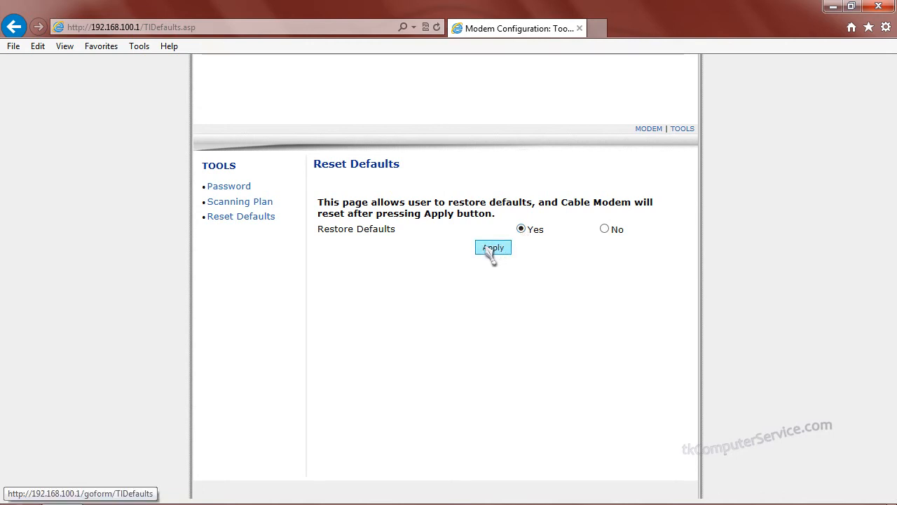
click(494, 246)
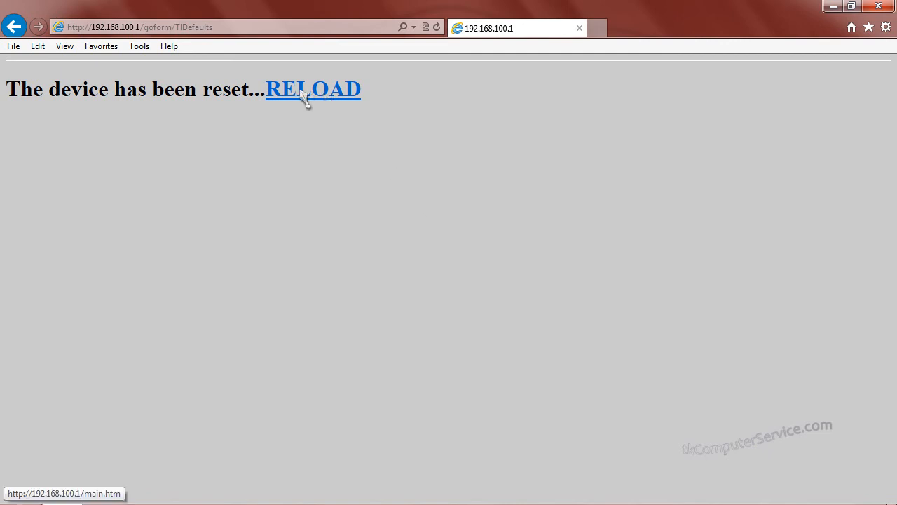
mouse_move(343, 98)
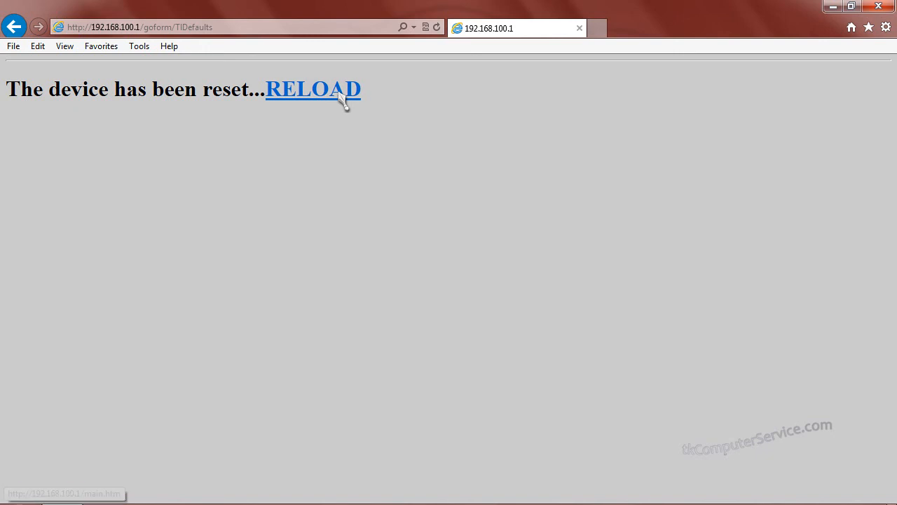
Reload main.htm to return to the Cable Modem Information page
click(313, 90)
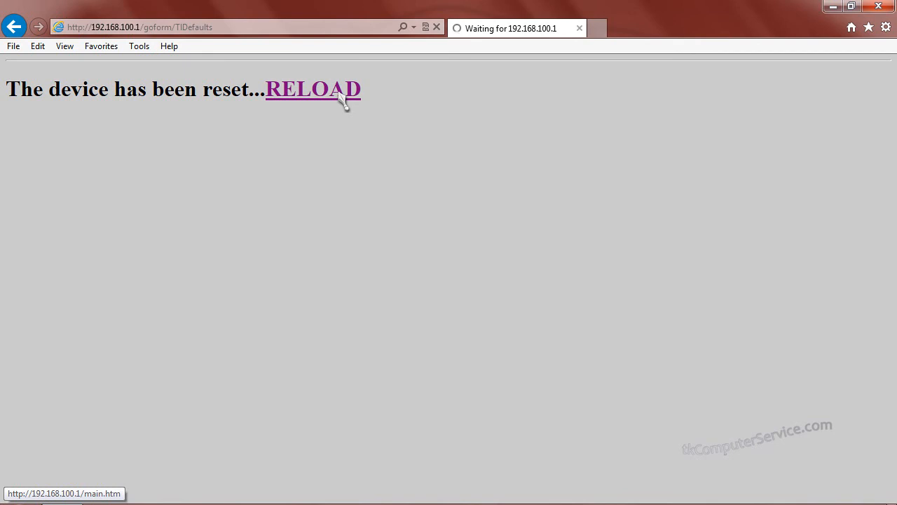
click(313, 89)
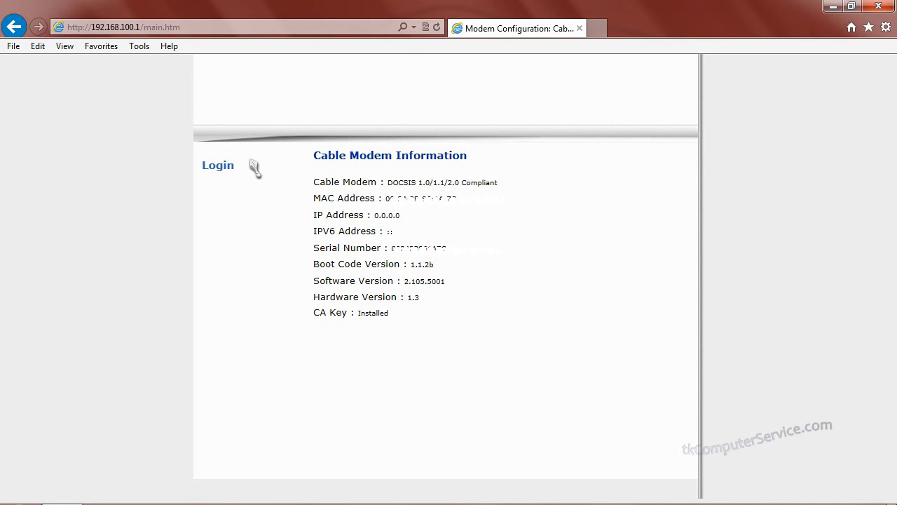
mouse_move(219, 166)
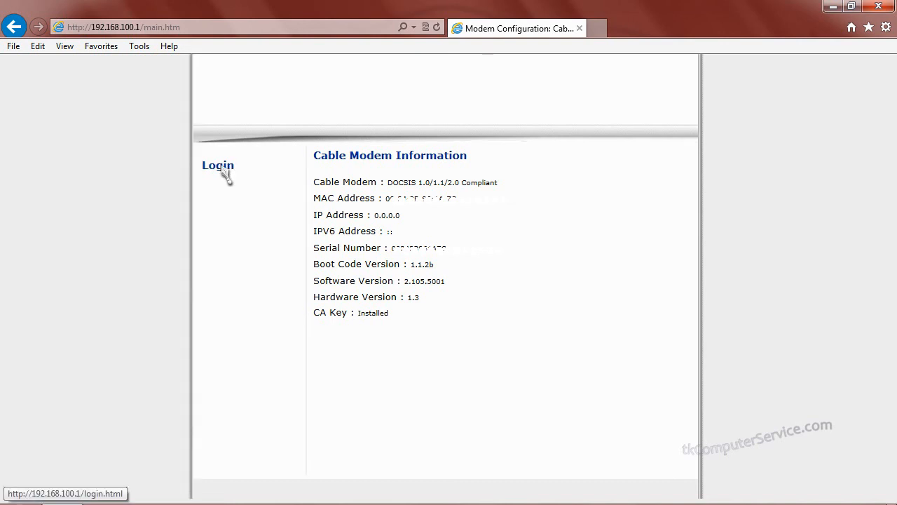
click(219, 166)
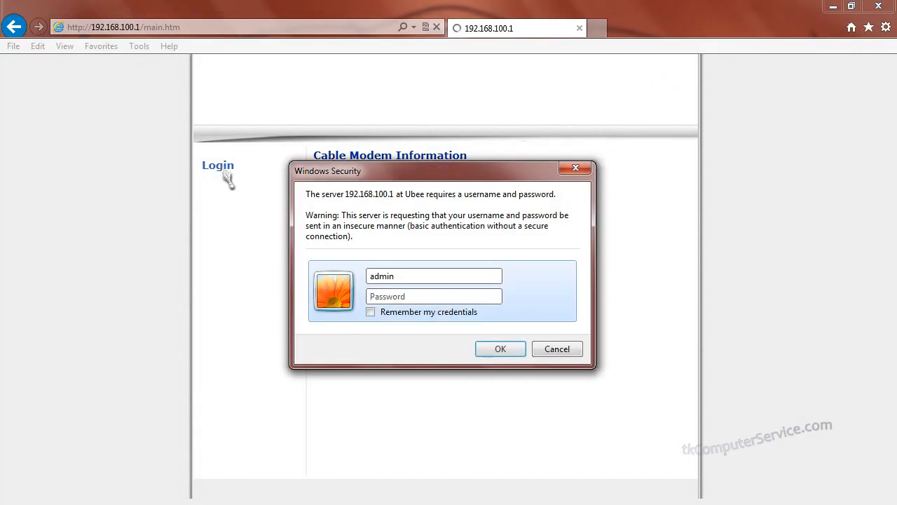
click(501, 348)
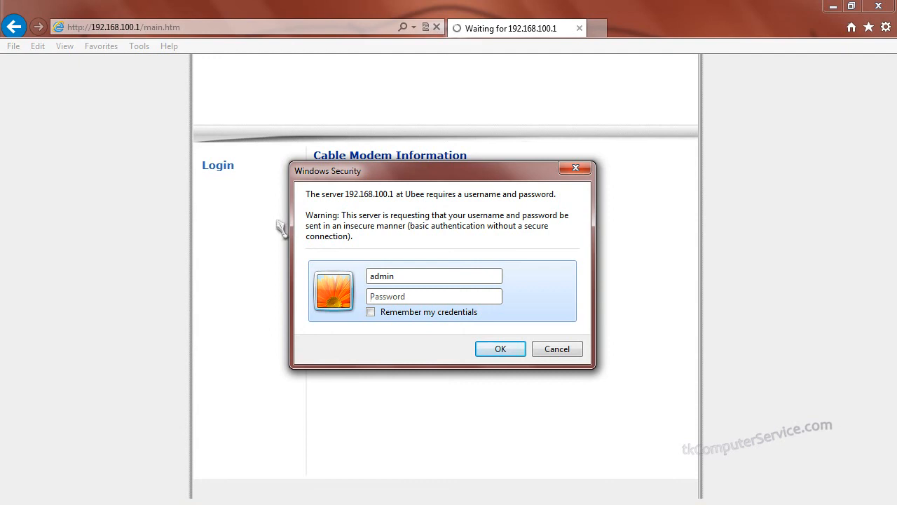
text(••)
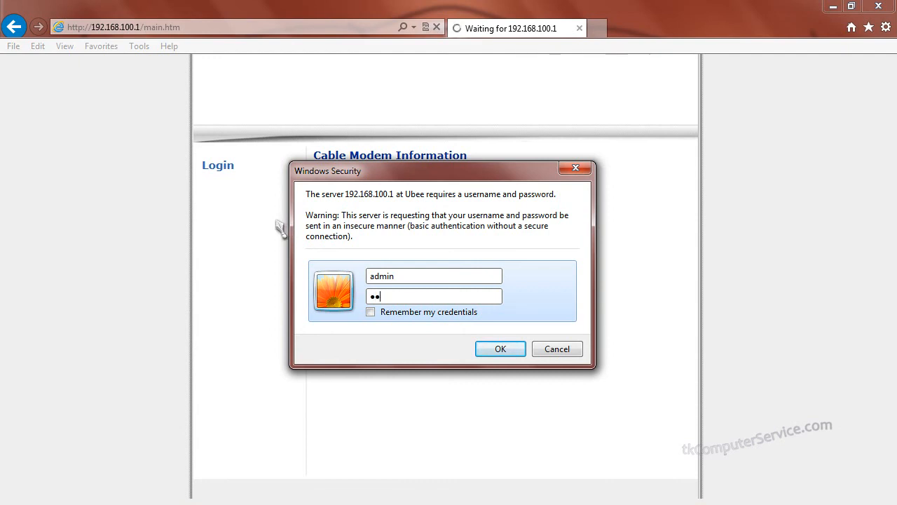
text(password)
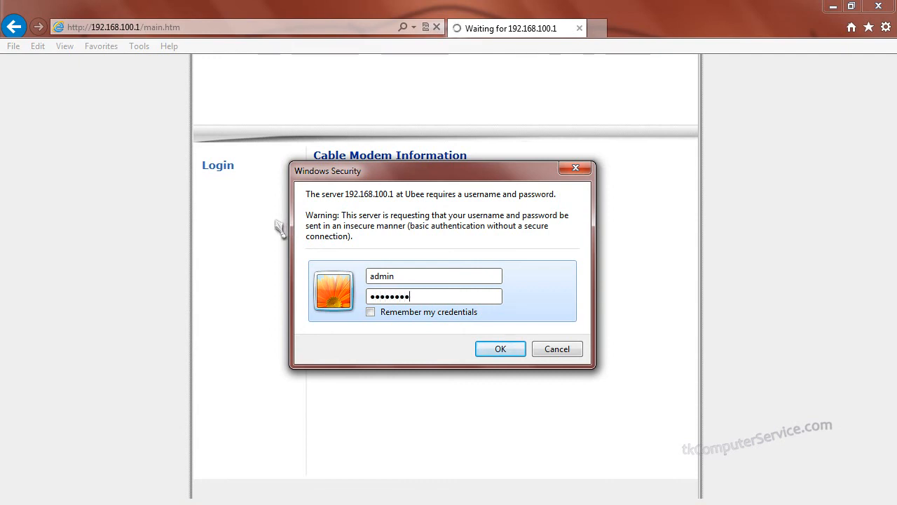
click(499, 348)
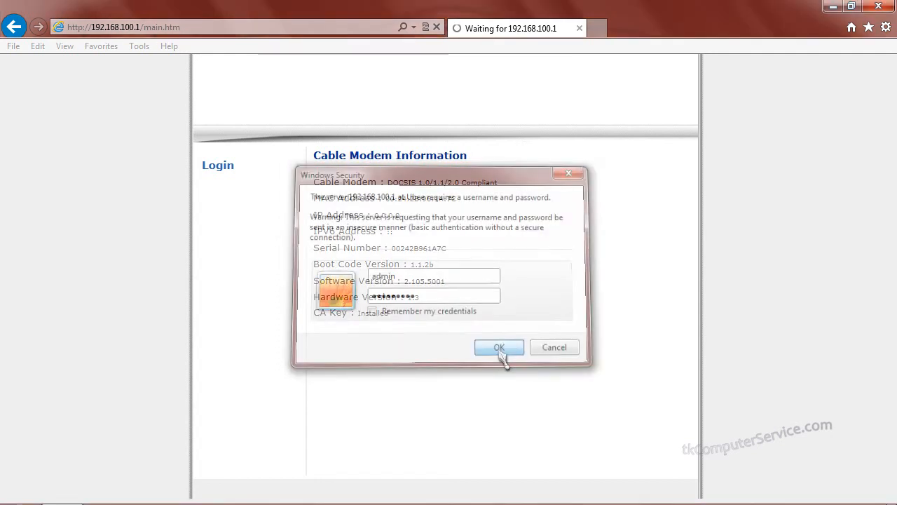